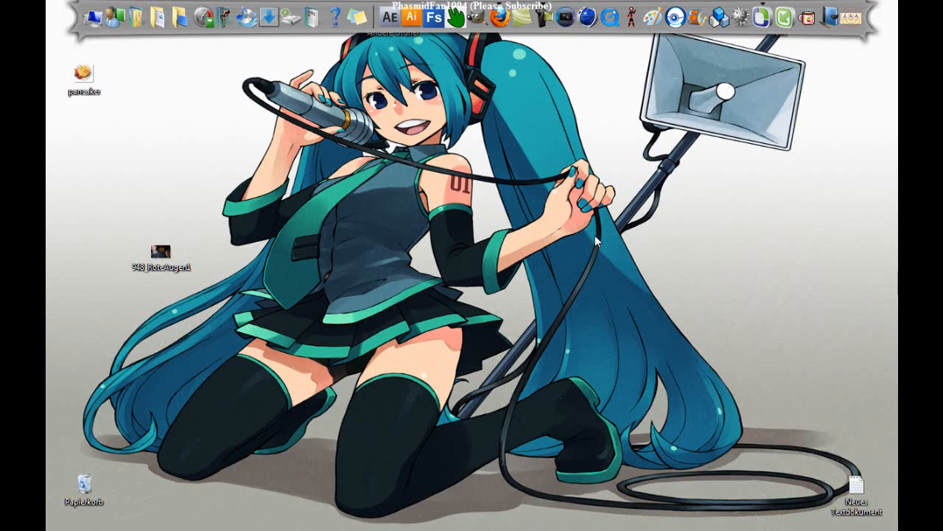
Step: Open the 948_RoteAugen1 eye photo from the desktop in Windows Photo Viewer
double_click(156, 254)
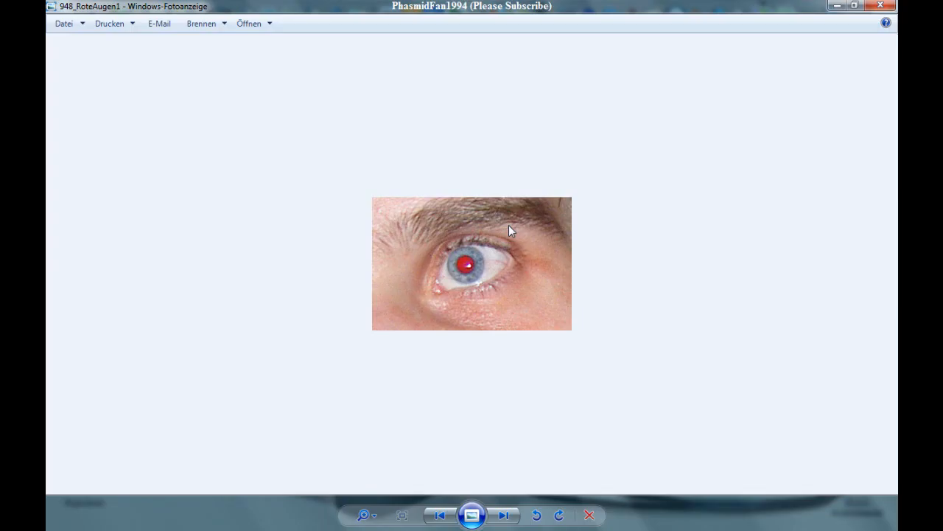
mouse_move(498, 280)
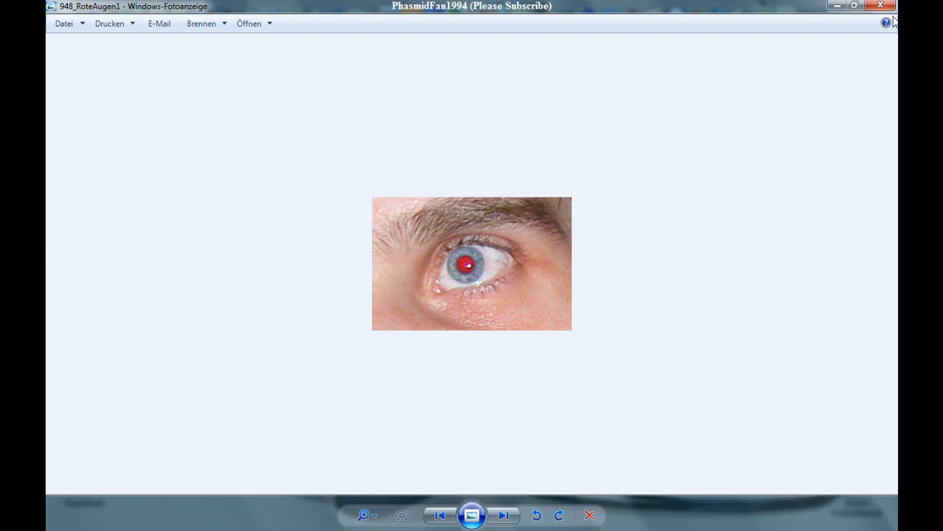
Step: Bring the red-eye photo into GIMP with the image window maximized and zoomed to 400%
left_click(878, 5)
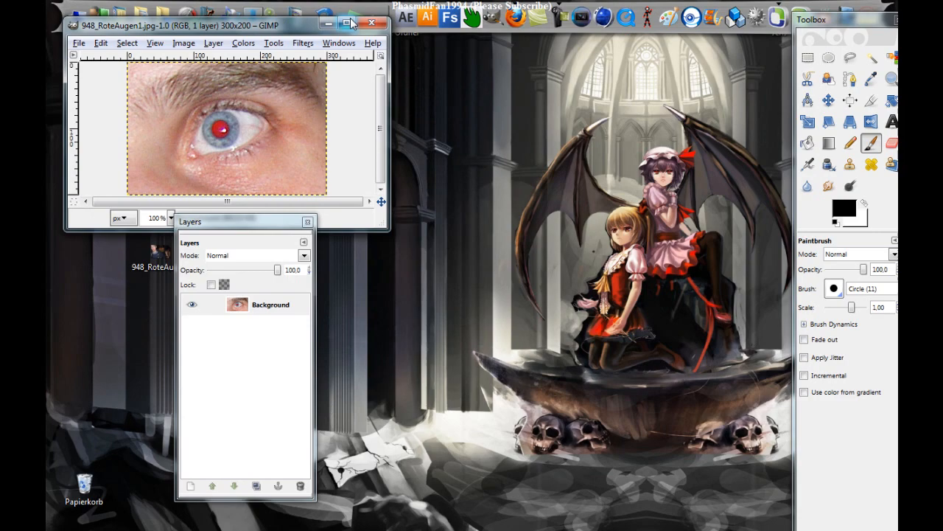
left_click(350, 24)
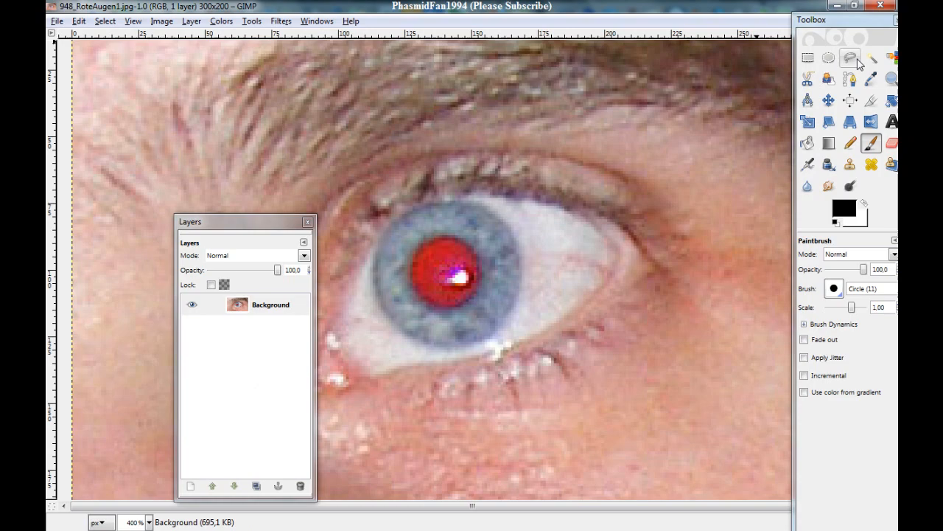
Step: Outline the red pupil with the Free Select tool and close the selection
left_click(849, 57)
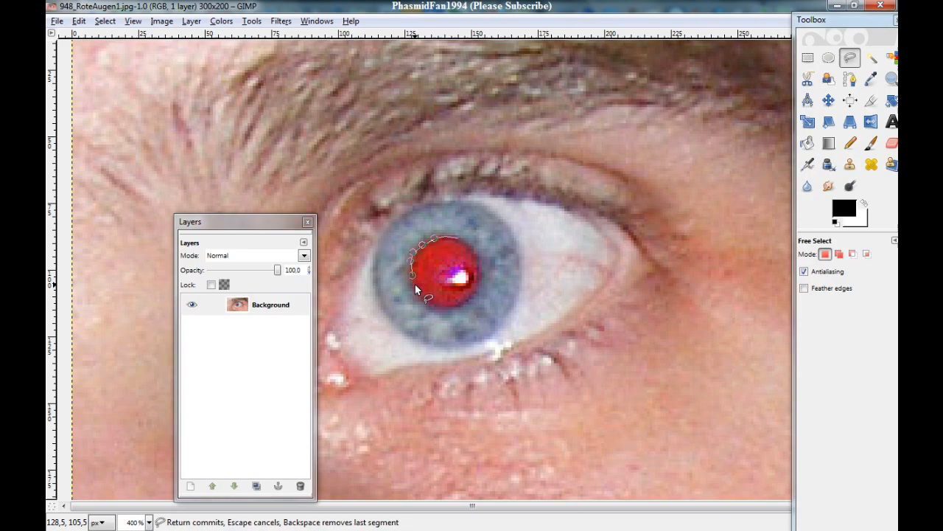
left_click(457, 309)
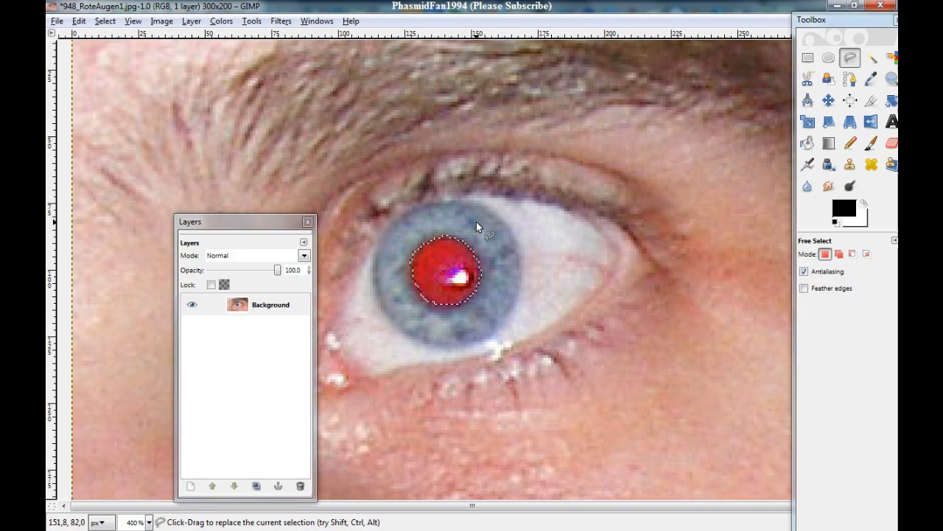
left_click(869, 142)
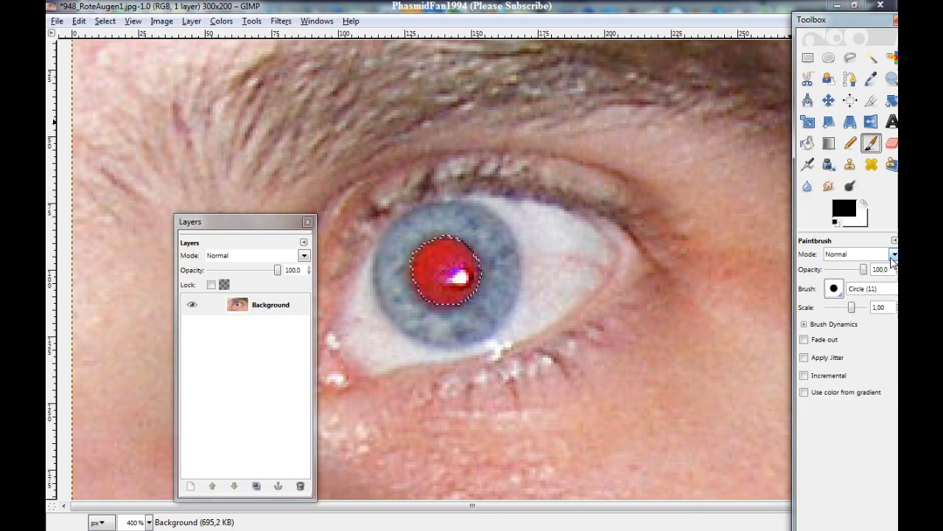
Step: Paint the selected pupil with black in Color mode so the red turns dark
left_click(893, 254)
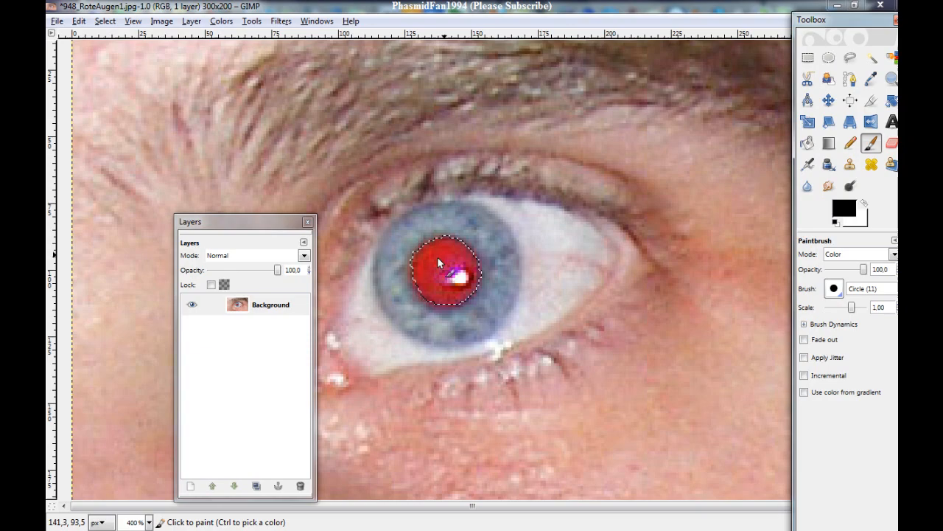
left_click(445, 272)
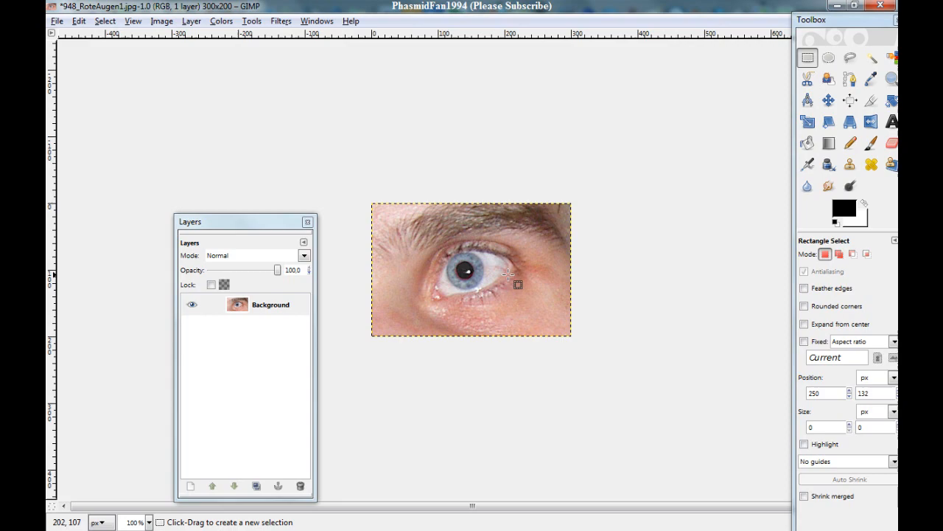
mouse_move(468, 277)
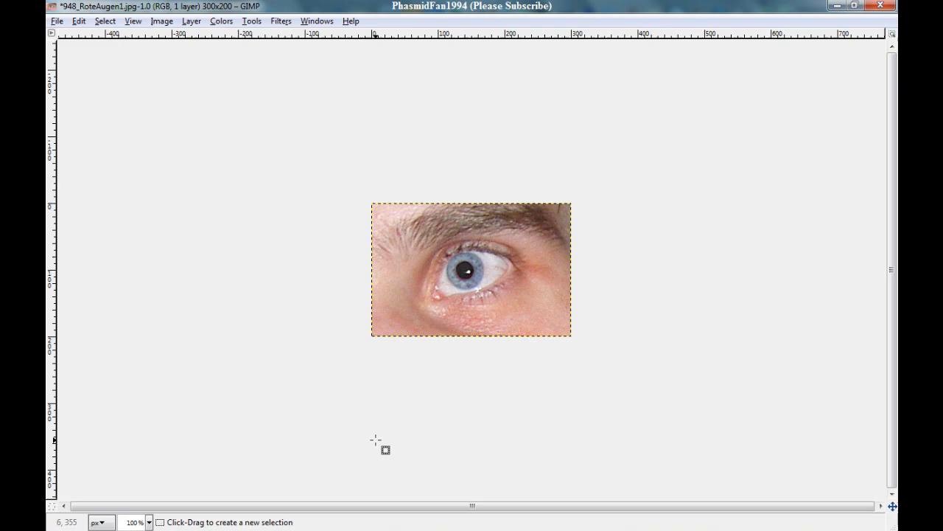
mouse_move(380, 436)
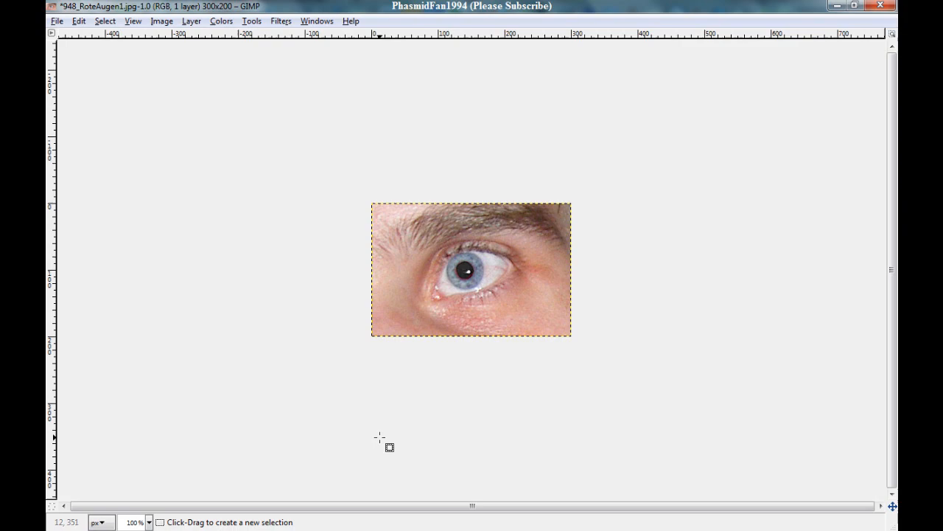